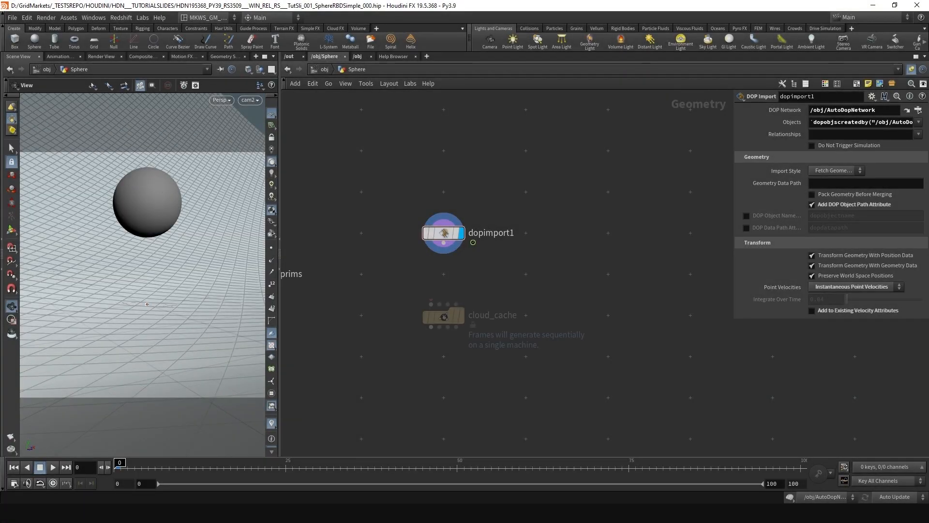
Step: Select render_submit in /out and paste a second cache chain feeding render_submit2
click(443, 314)
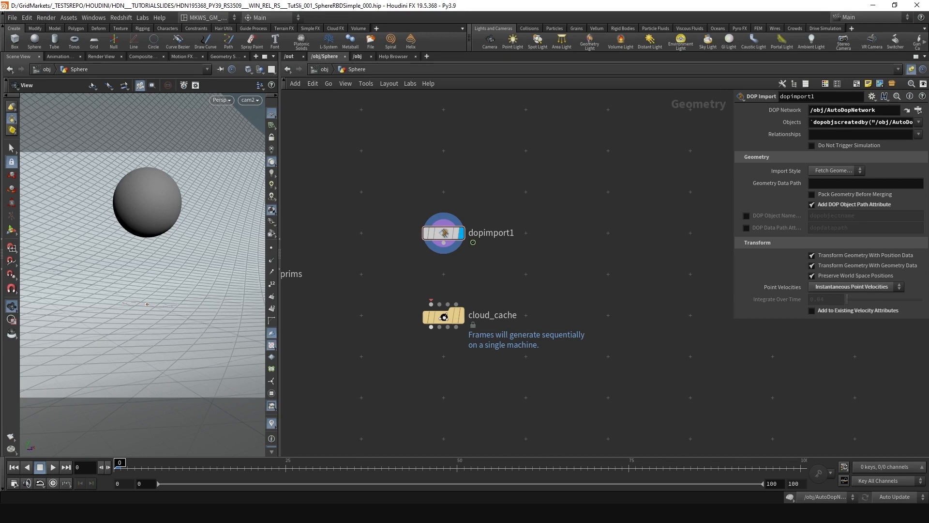
click(442, 314)
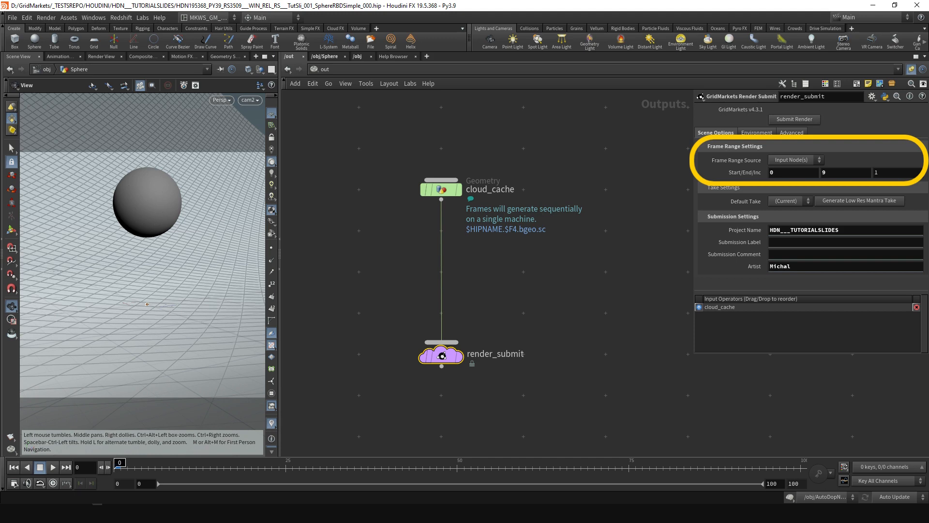
key(ctrl+v)
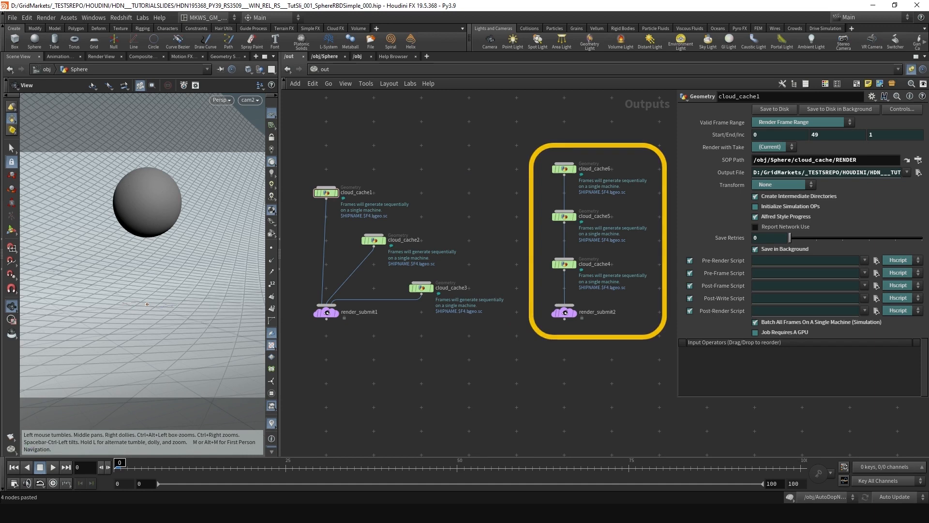
Step: Select render_submit to check Redshift_ROP1 is listed in its Input Operators
click(440, 354)
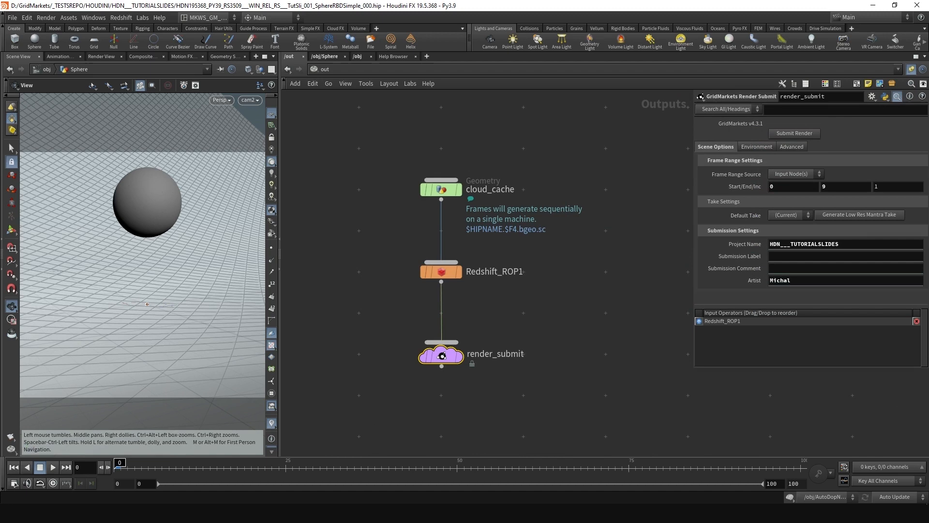